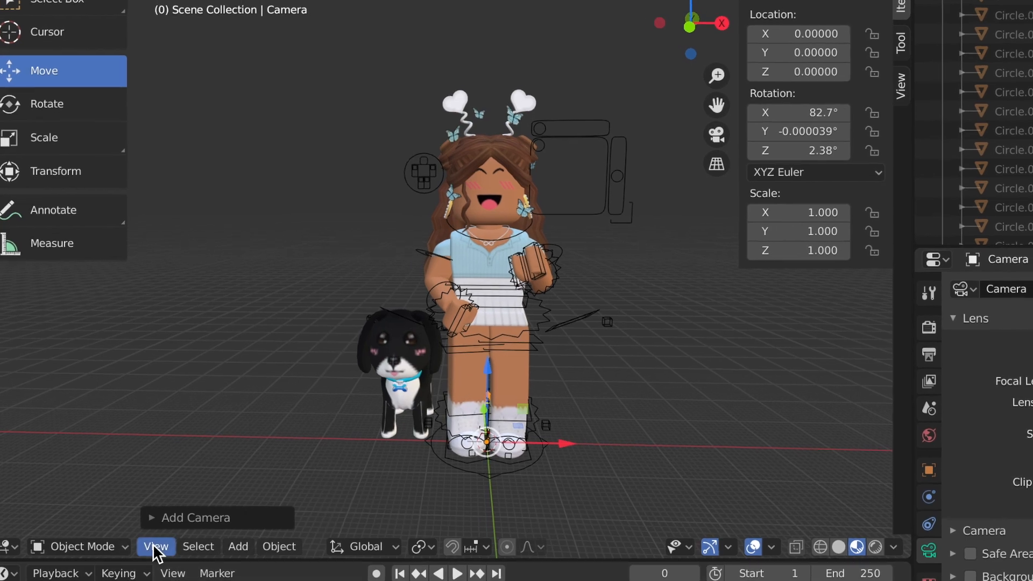
Open the viewport view options to look through the active camera.
click(156, 546)
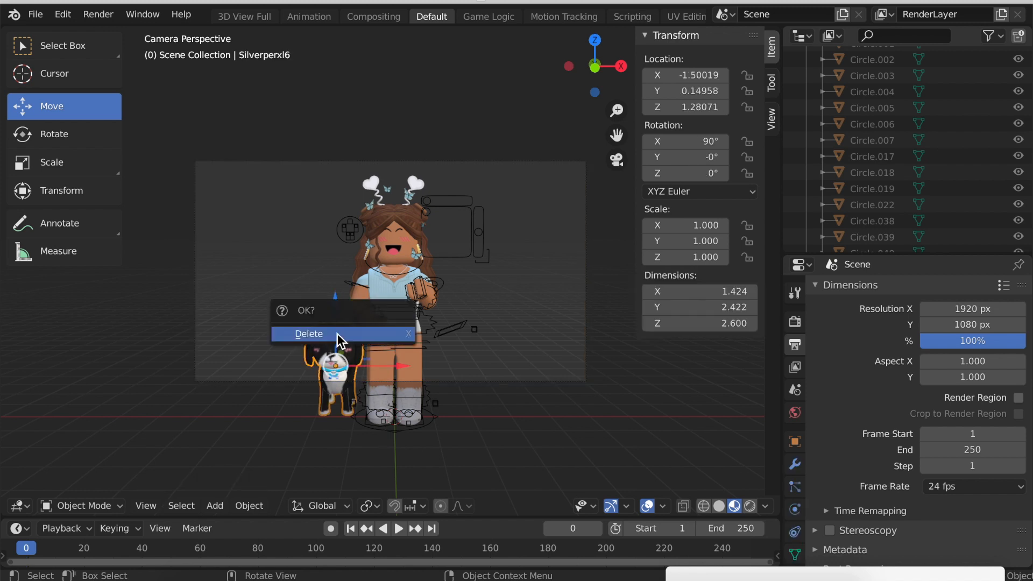
Confirm deleting the dog model beside the character.
click(308, 334)
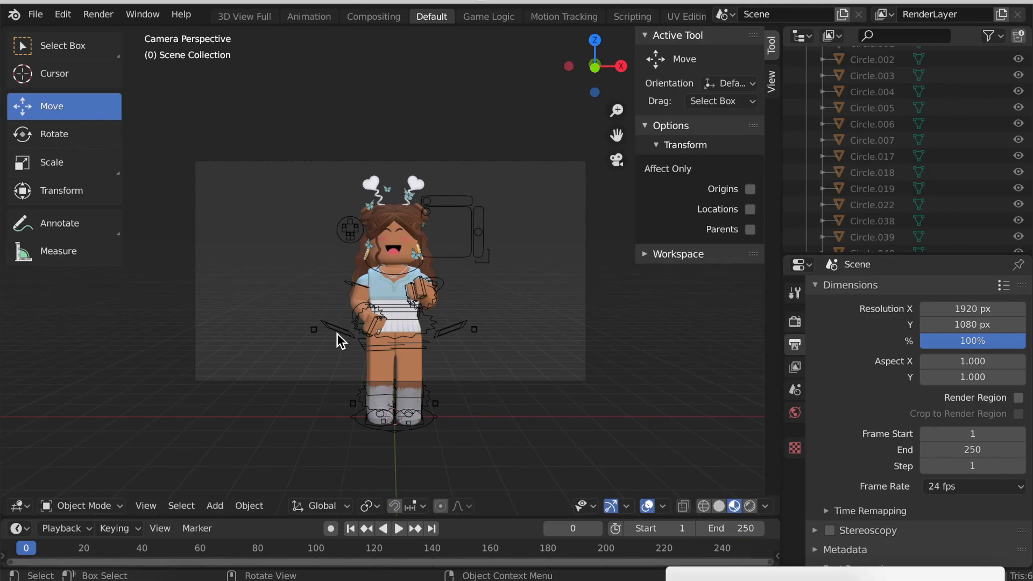
mouse_move(514, 517)
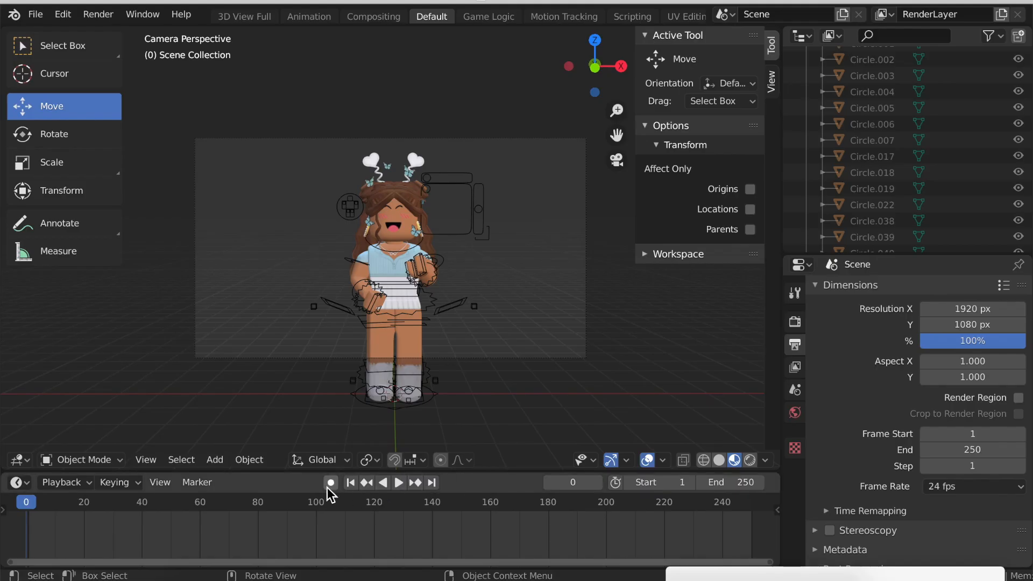
mouse_move(331, 496)
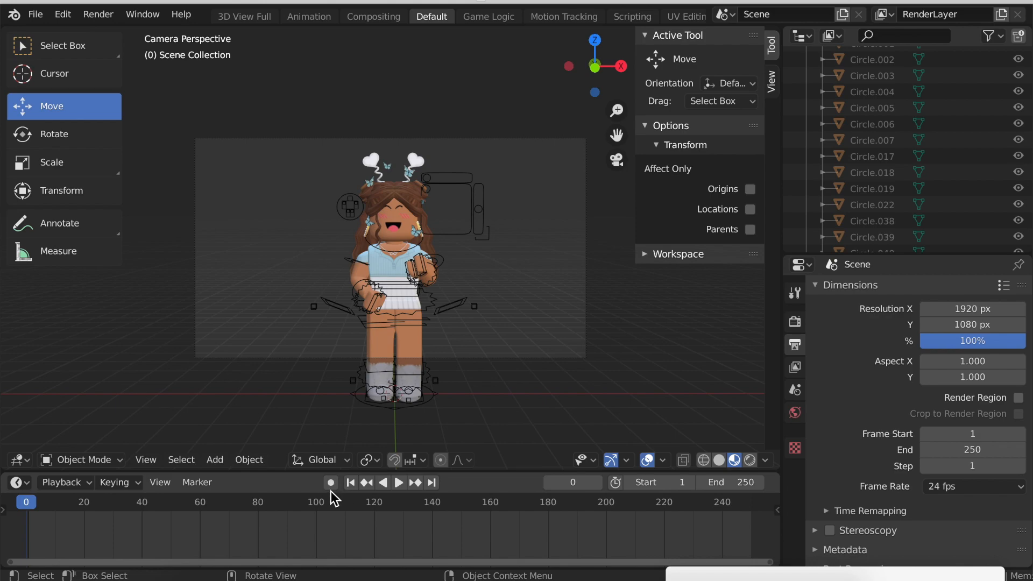
mouse_move(323, 459)
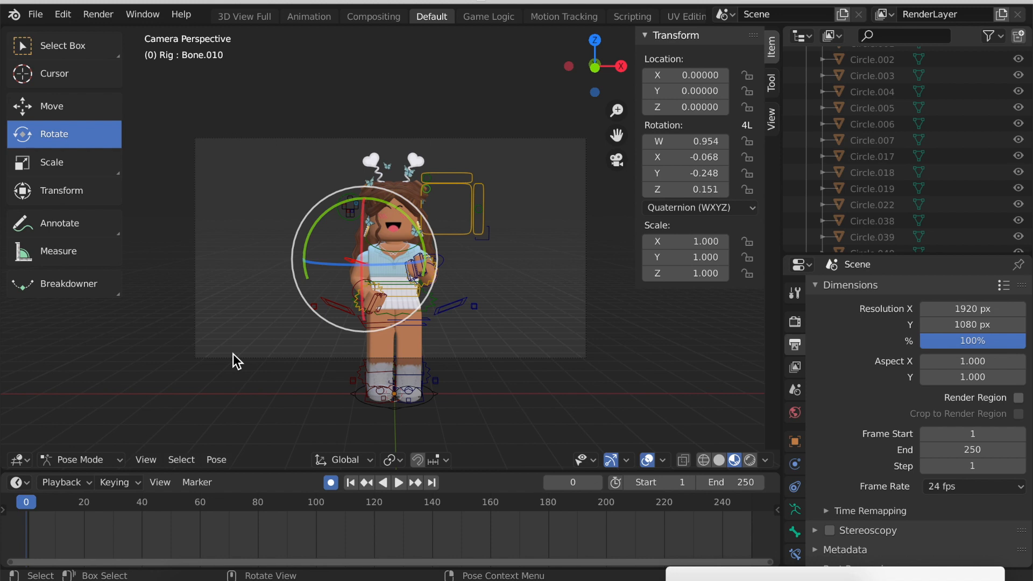
mouse_move(403, 270)
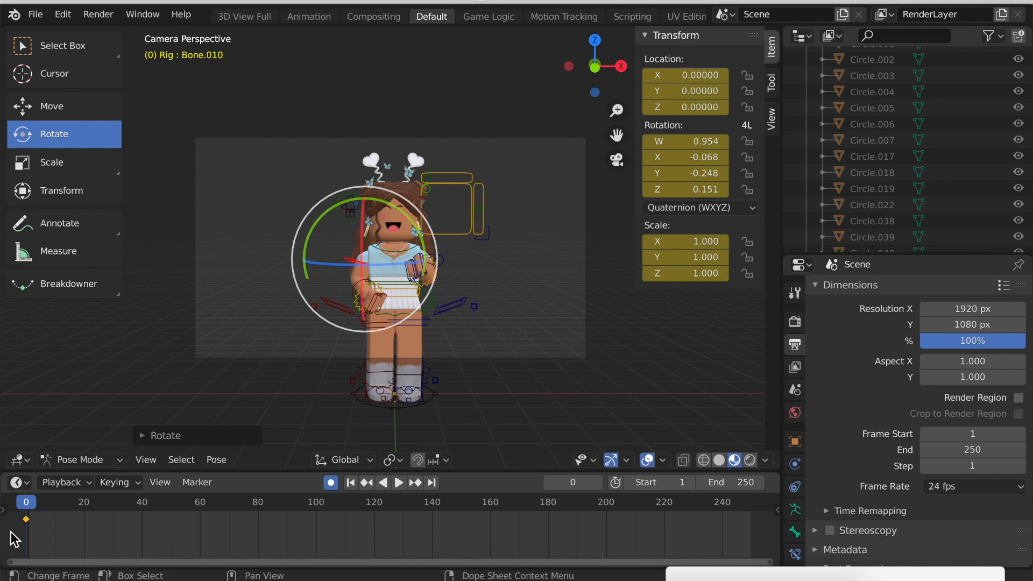
Raise the arm bone into a wave at frame 20, compare with frame 0, then reach frame 40.
click(398, 482)
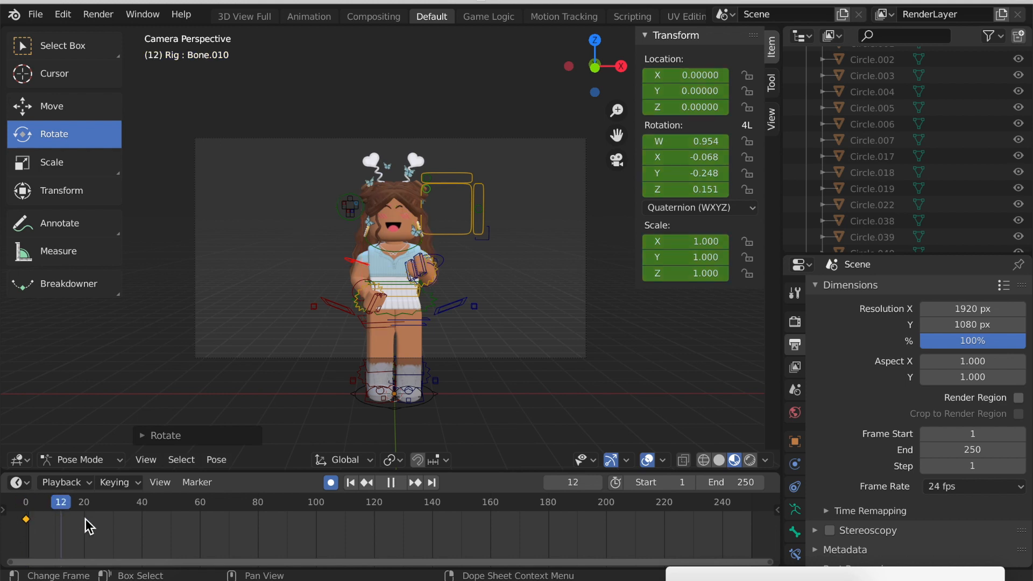
click(84, 501)
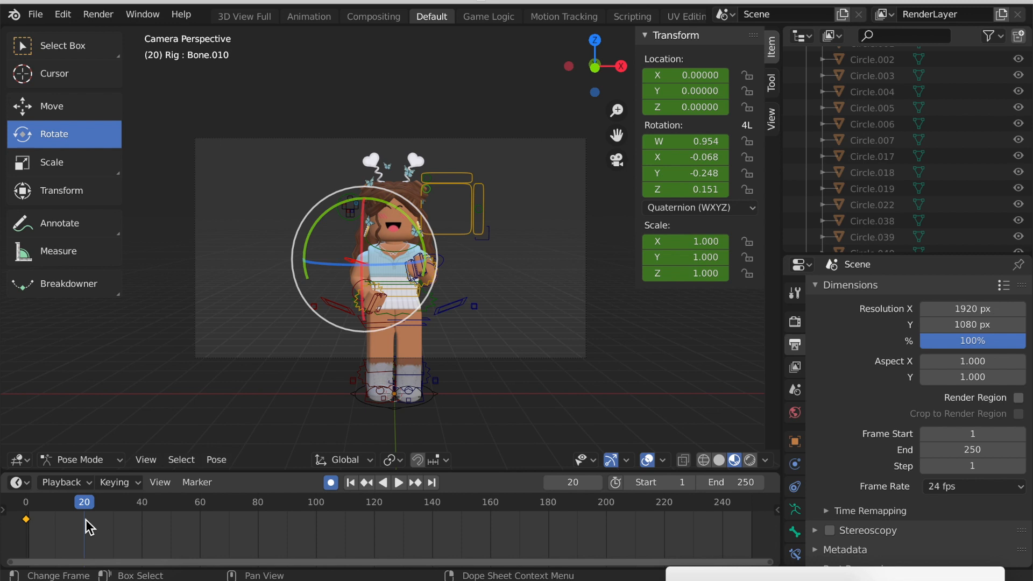
mouse_move(336, 269)
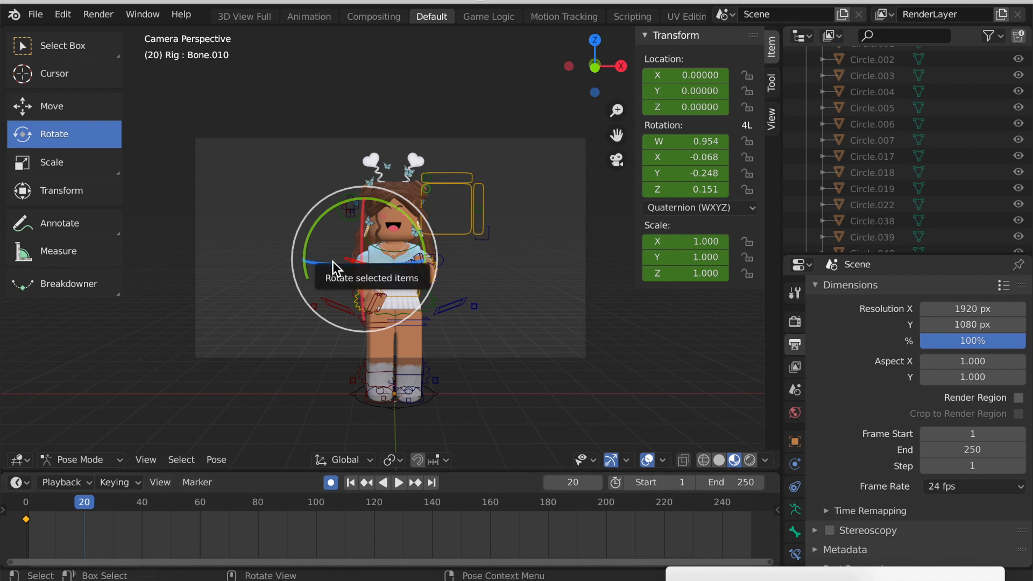
drag(332, 267, 349, 260)
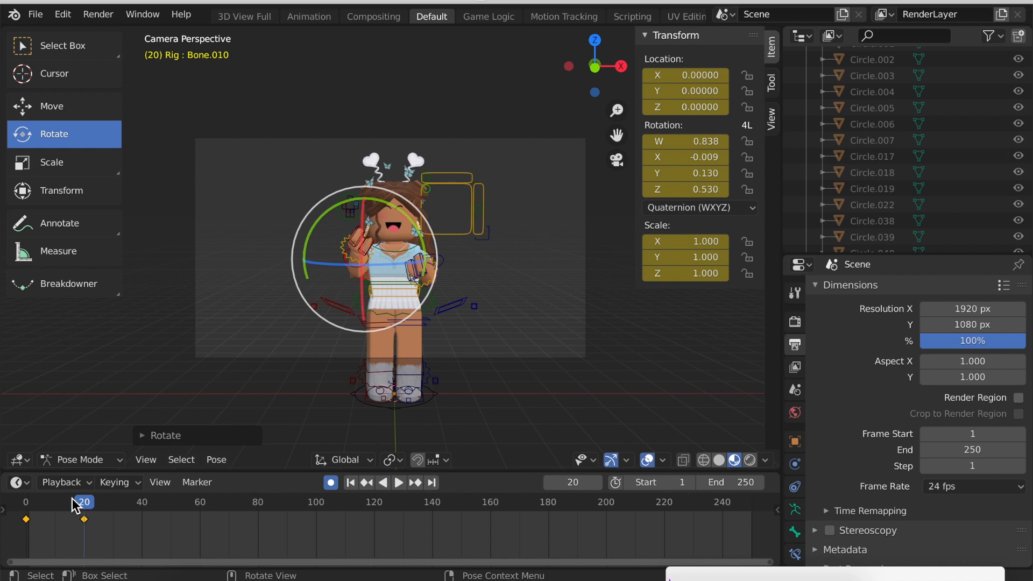
click(398, 482)
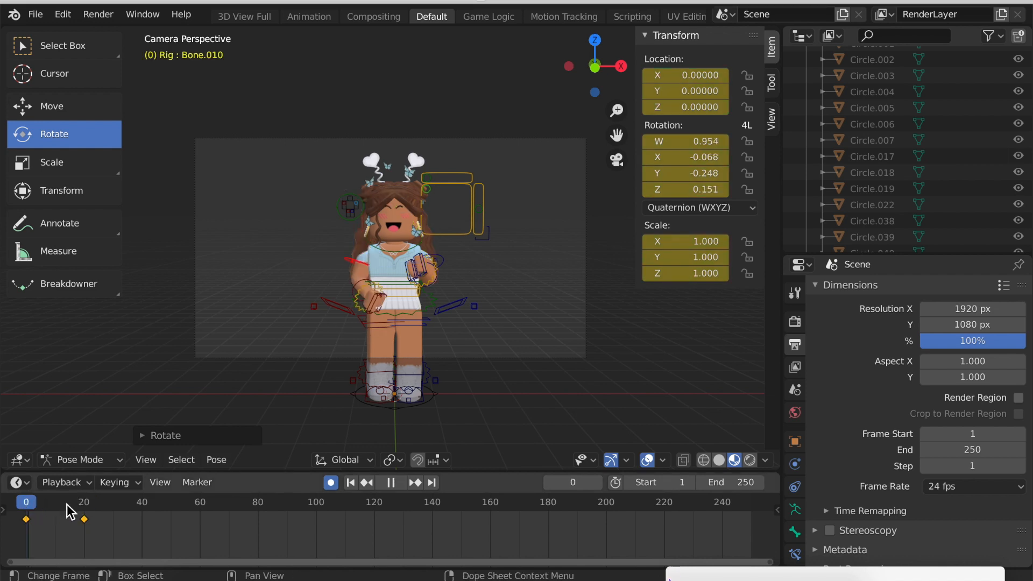
click(84, 502)
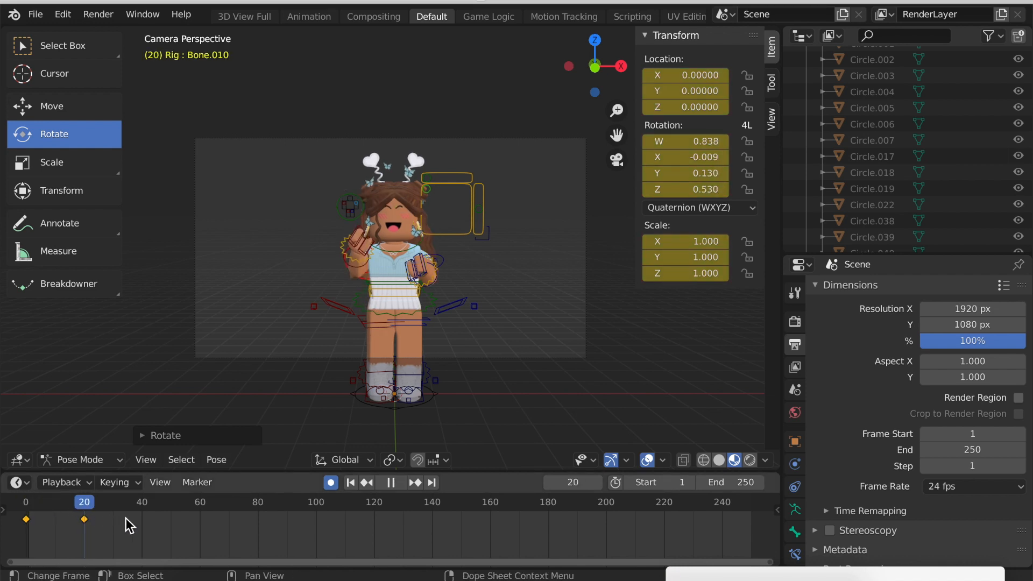
click(139, 501)
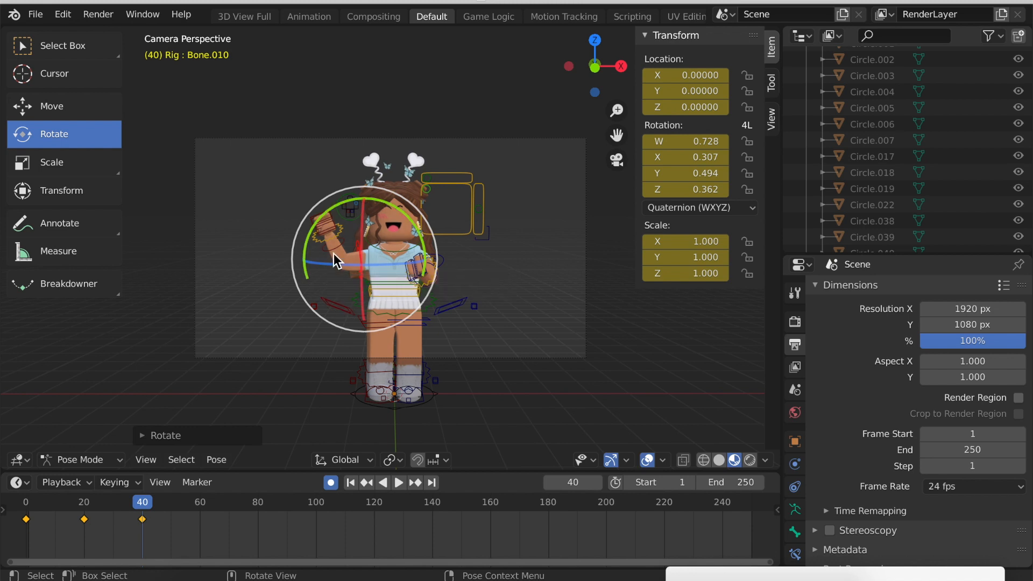
Select the forearm bone, bend it at frame 40, and advance toward the next pose.
click(142, 501)
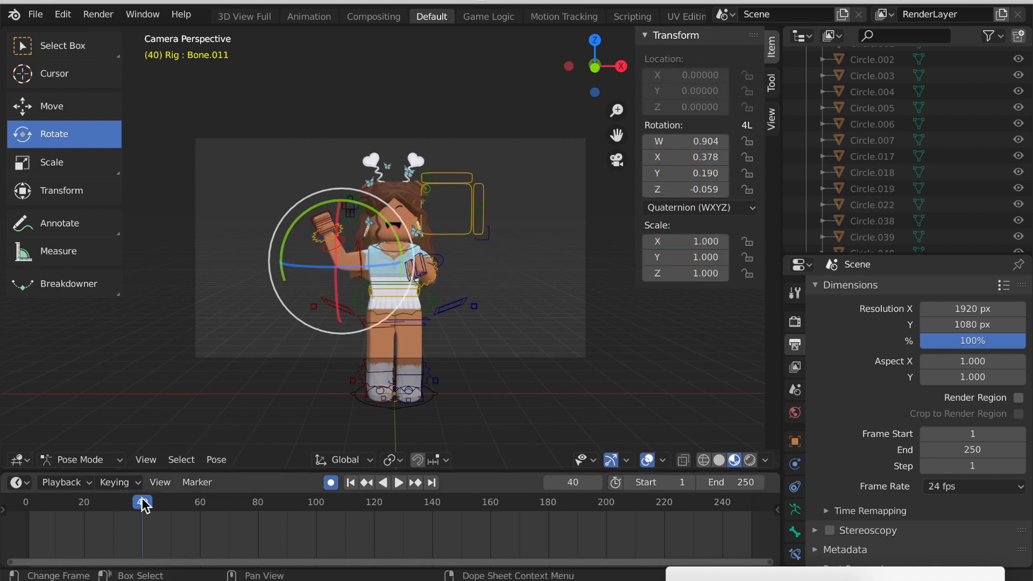
click(398, 482)
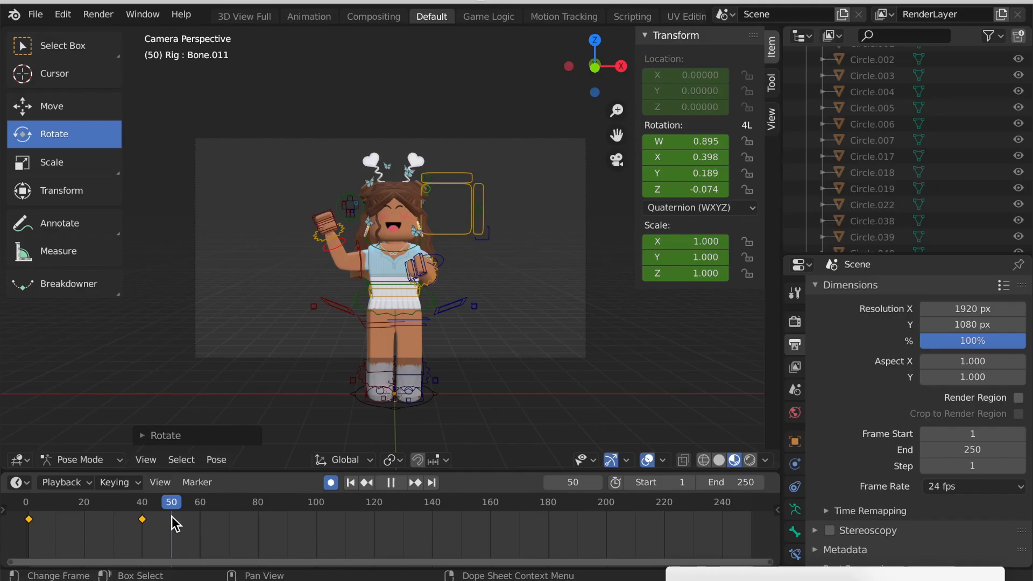
click(389, 481)
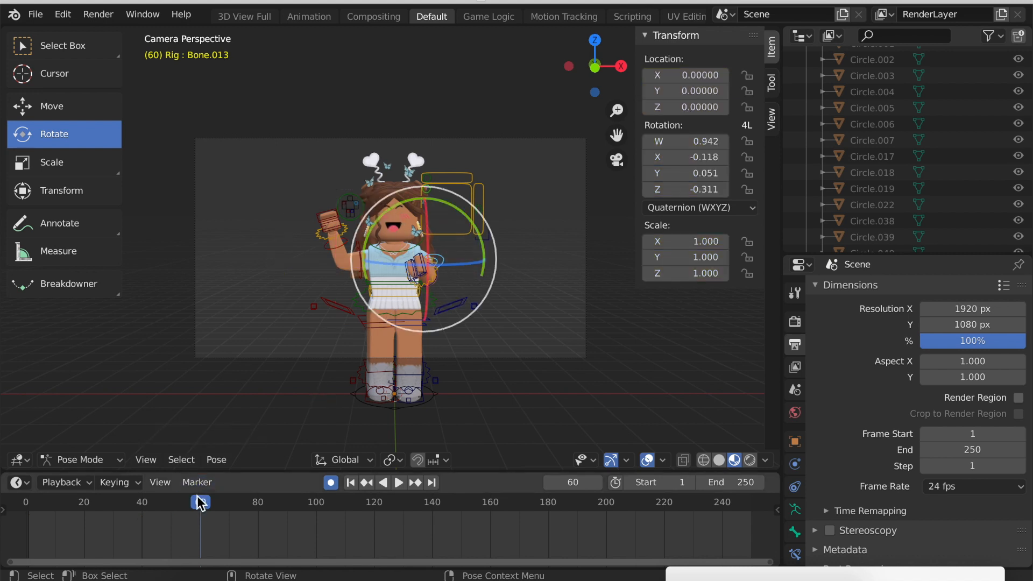
Key Bone.013's rotation at frames 1 and 20, then preview and stop the wave playback.
click(398, 482)
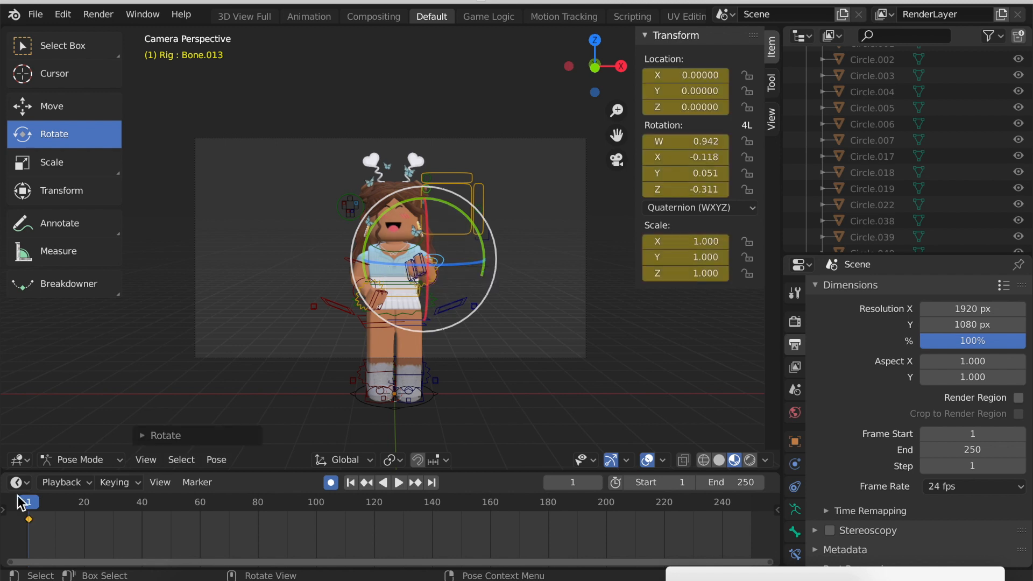
click(84, 501)
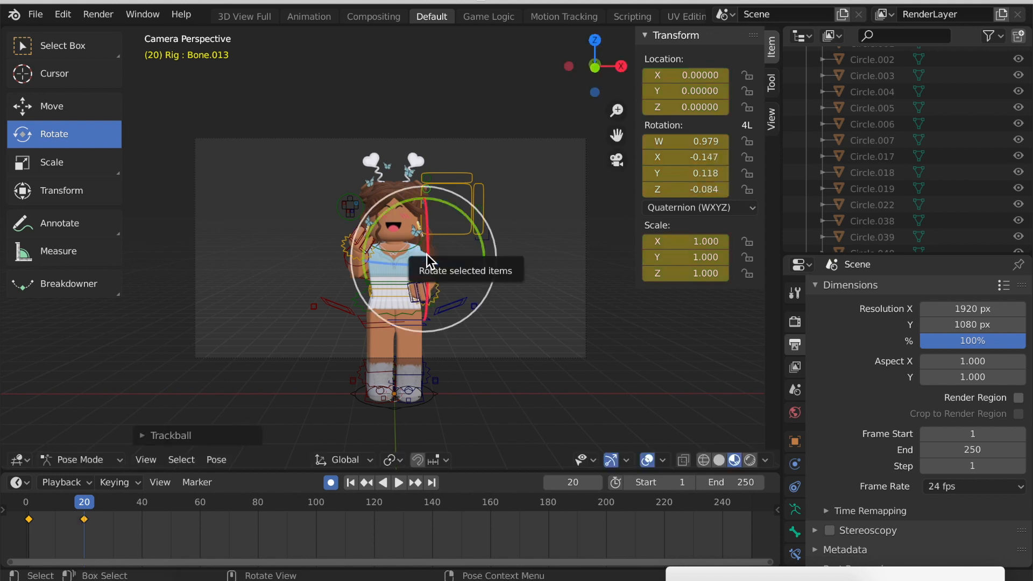
click(398, 481)
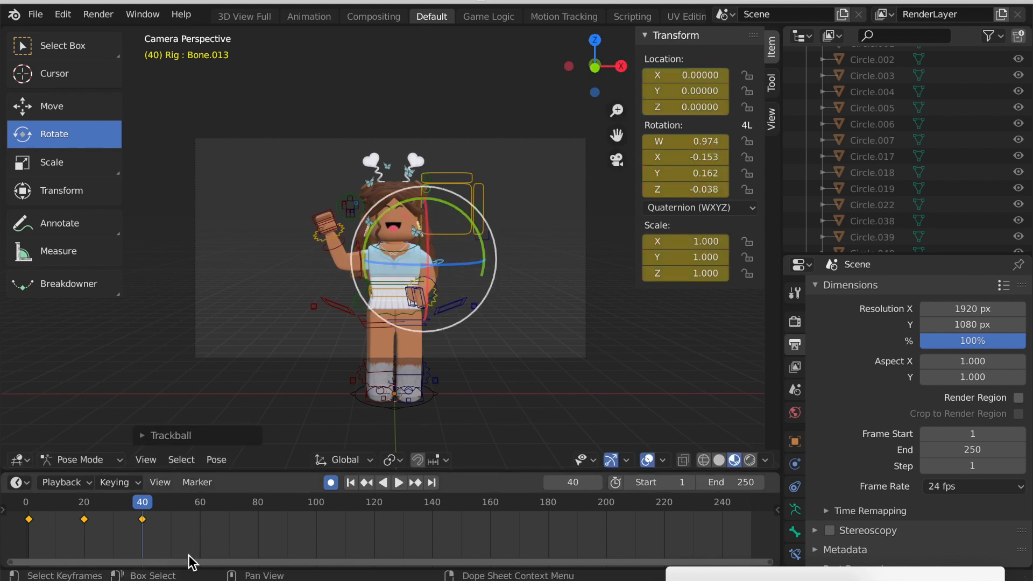
click(397, 482)
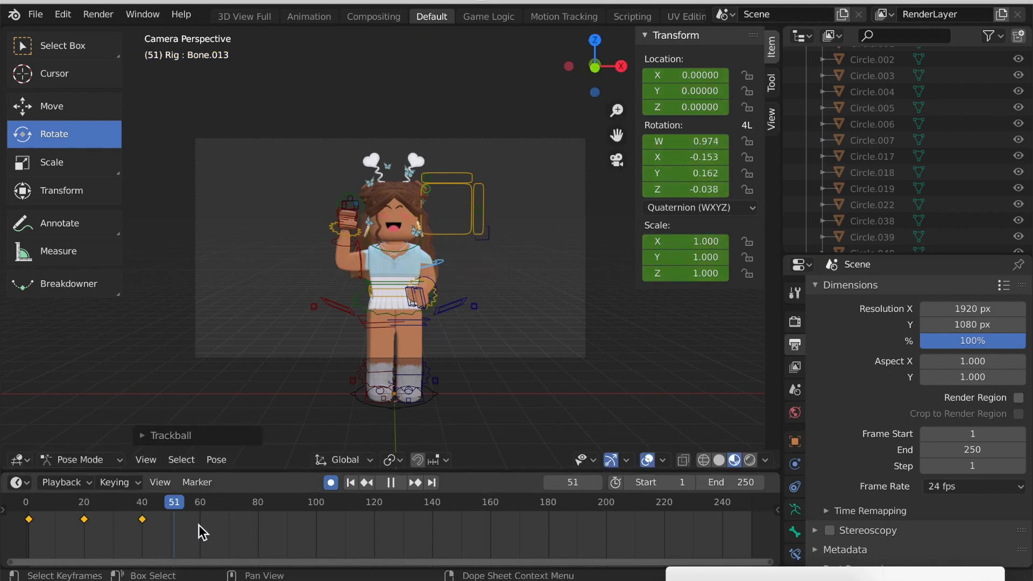
click(200, 501)
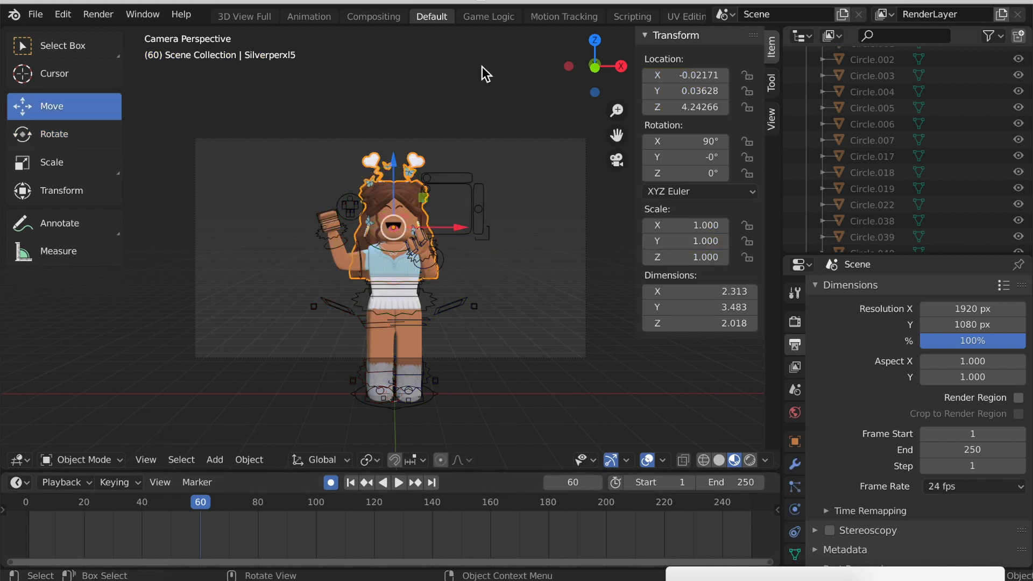
Return to frame 1, nudge the hair piece sideways, and move to the next pose frame.
click(390, 482)
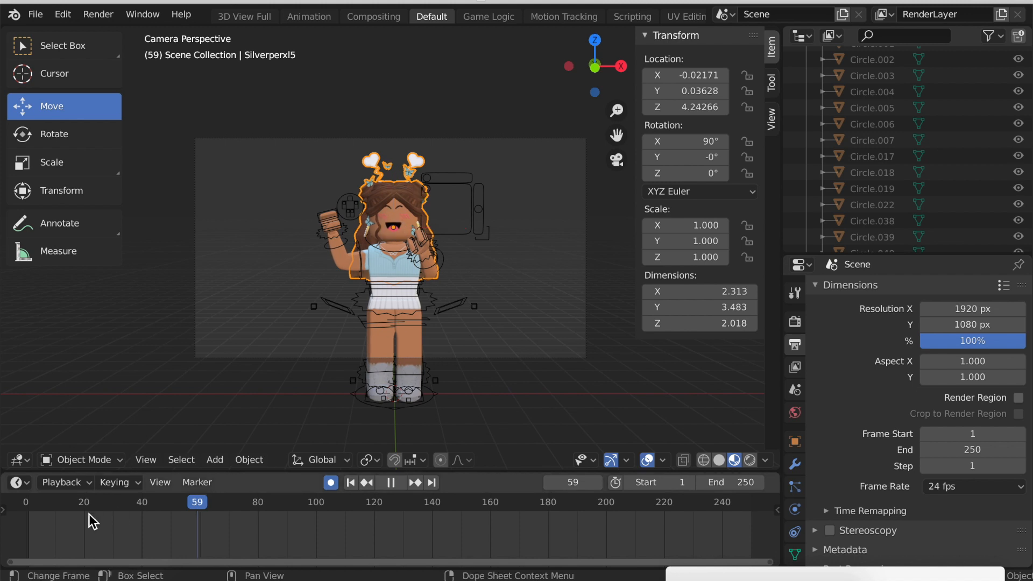
click(32, 501)
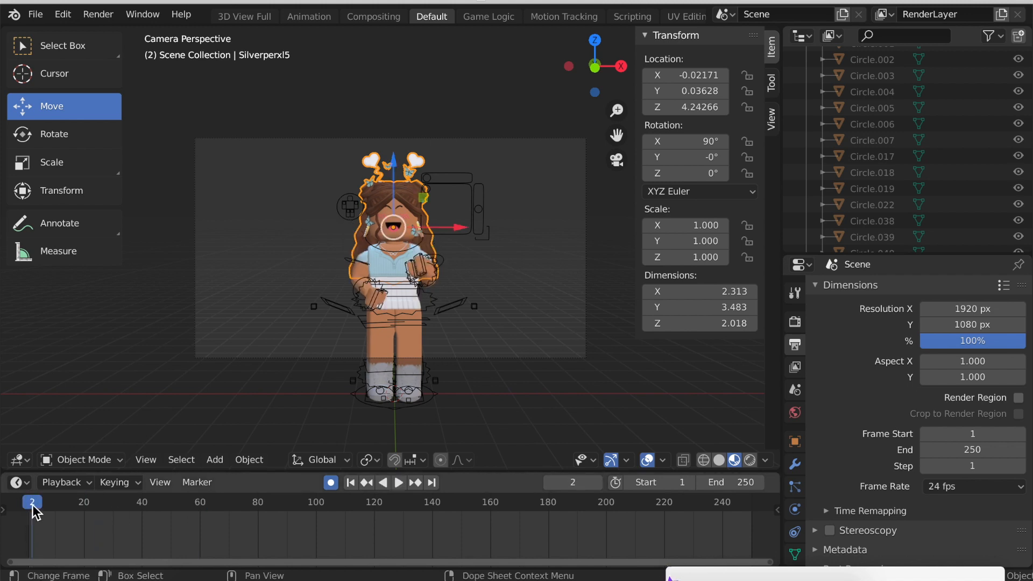
click(29, 502)
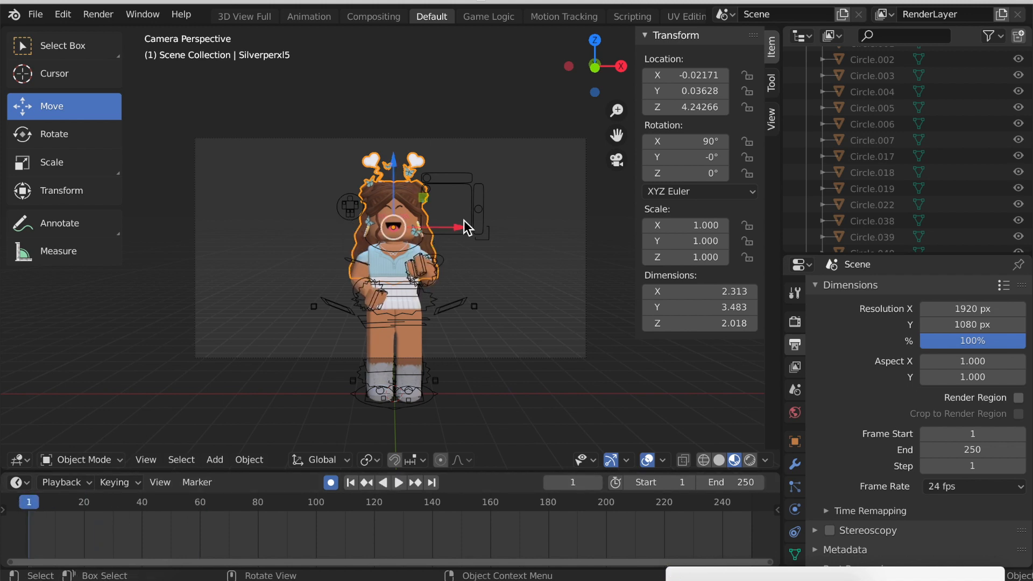
drag(461, 227, 468, 234)
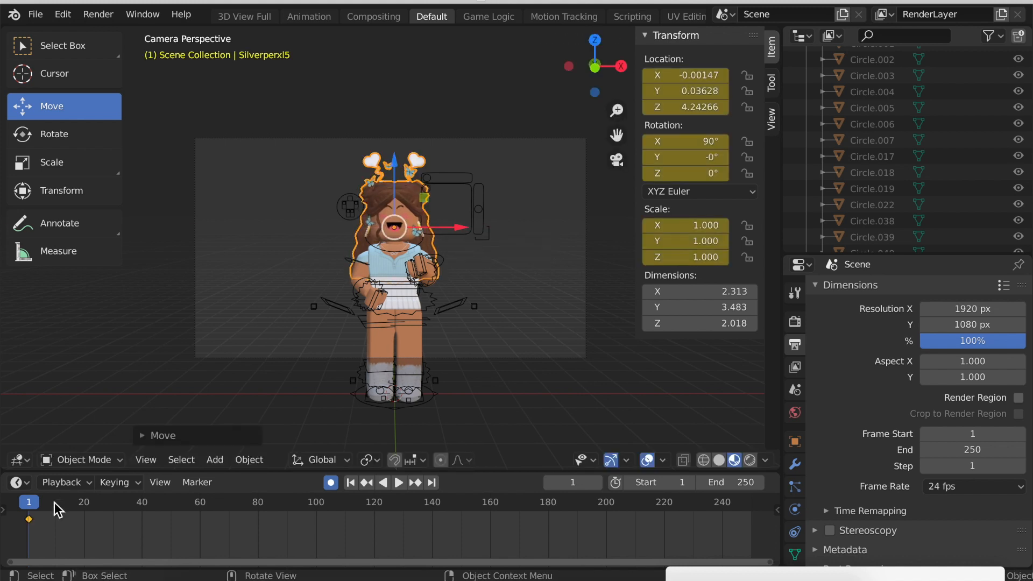
click(398, 482)
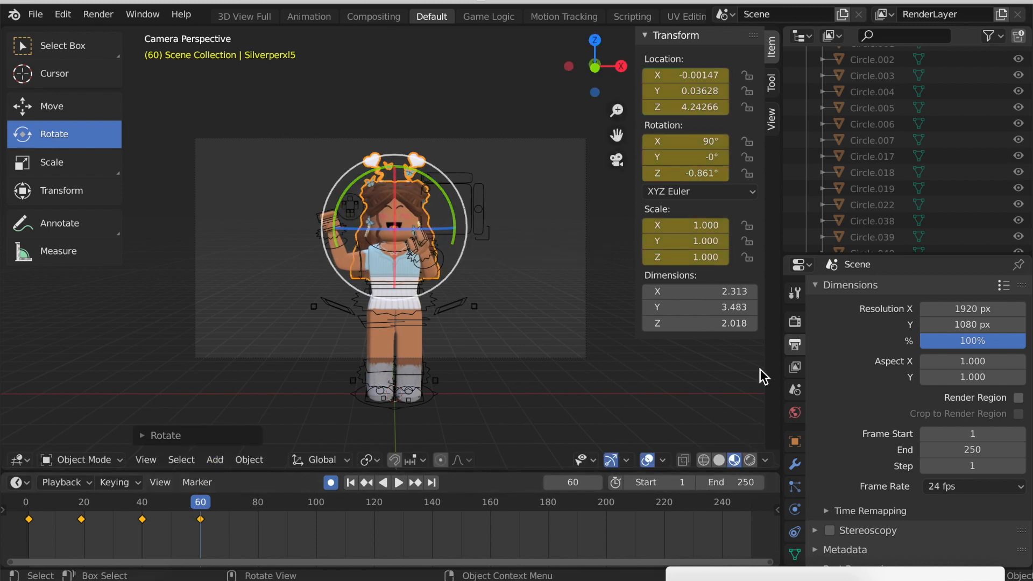
mouse_move(741, 482)
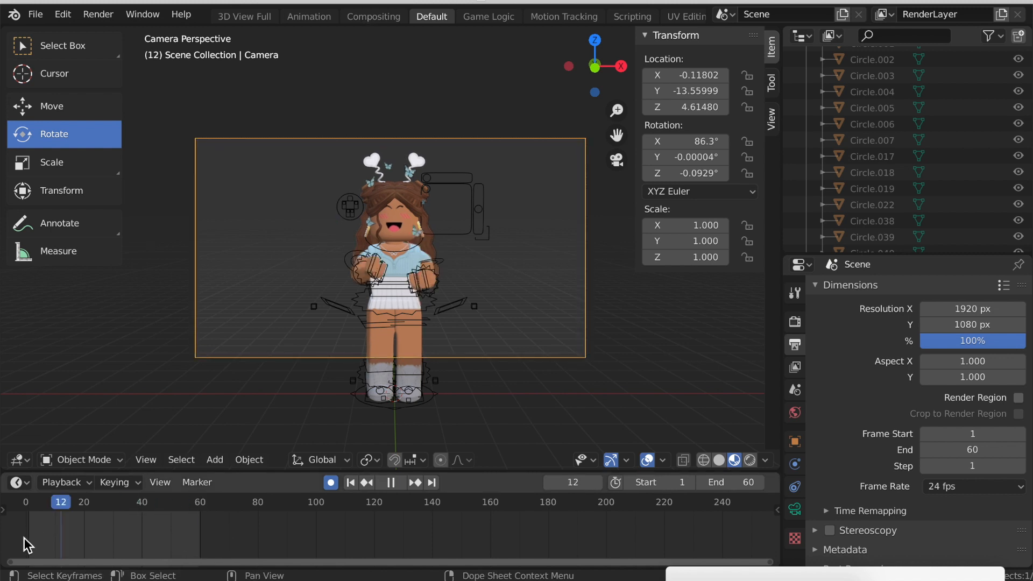
Step through frames 1, 20 and 40 to key the camera's location at each.
click(350, 482)
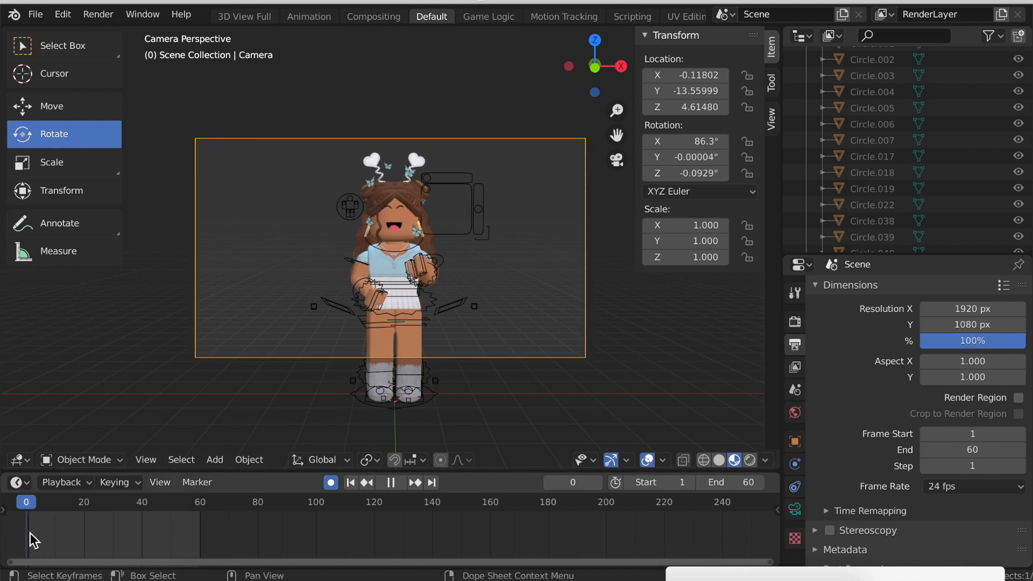
click(390, 482)
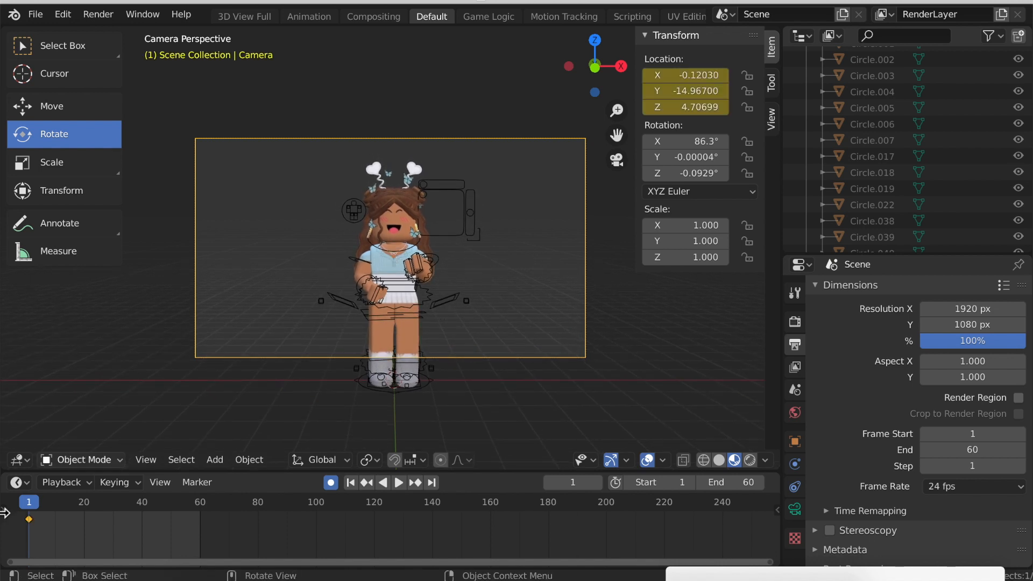
click(398, 482)
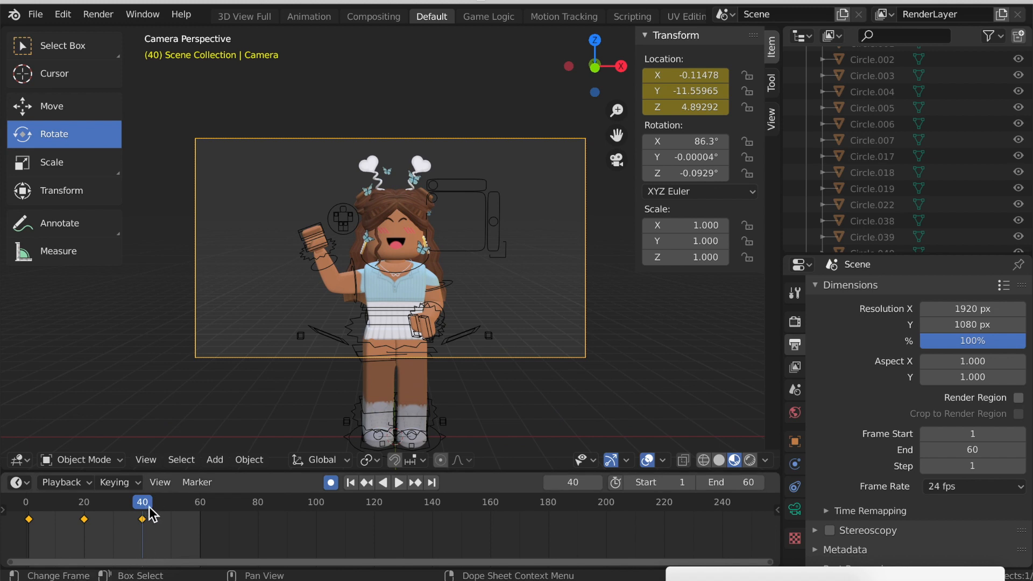
click(390, 482)
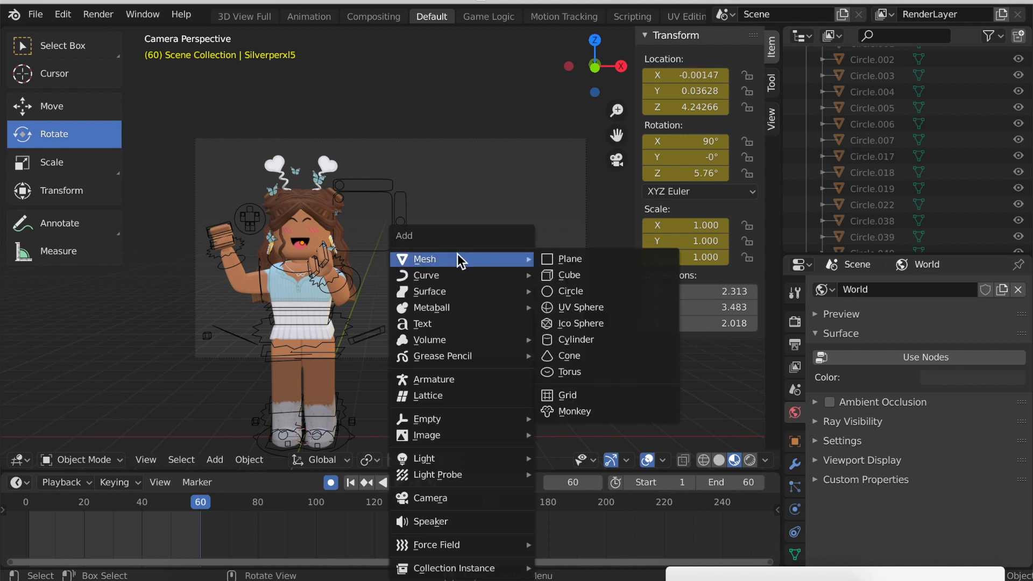
mouse_move(569, 258)
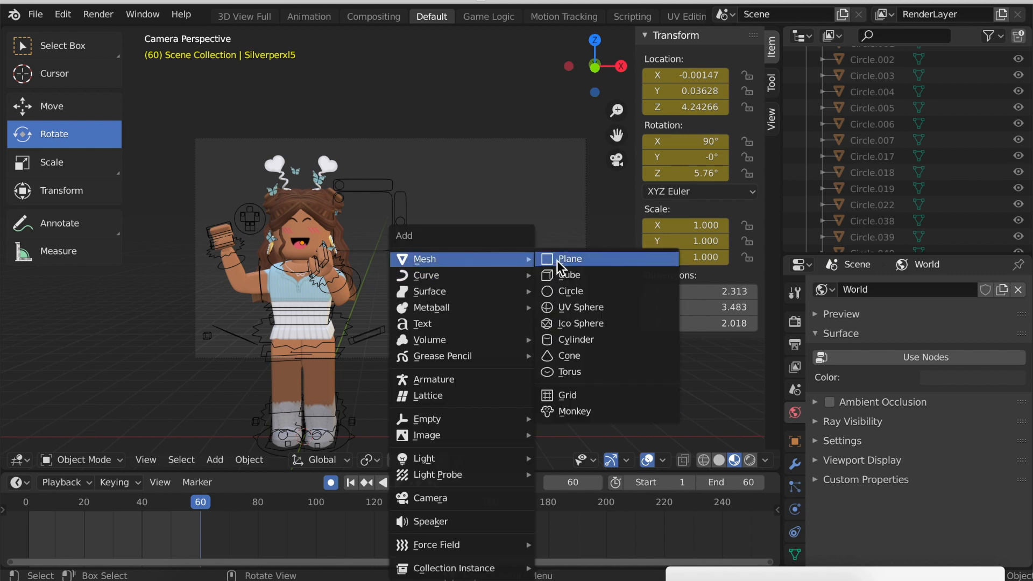
Add a backdrop plane and set its material Base Color to pale blue.
click(569, 259)
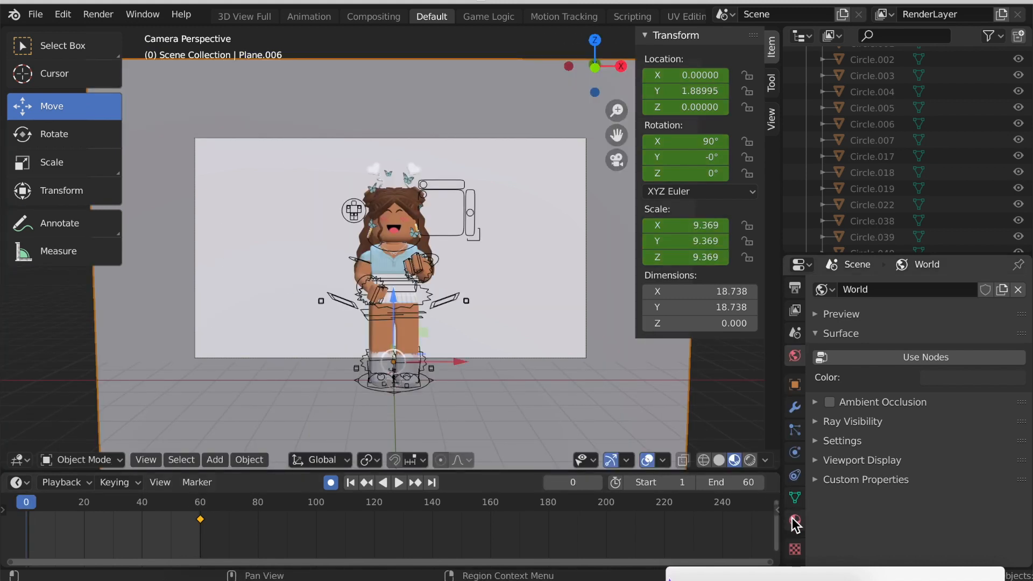
click(795, 519)
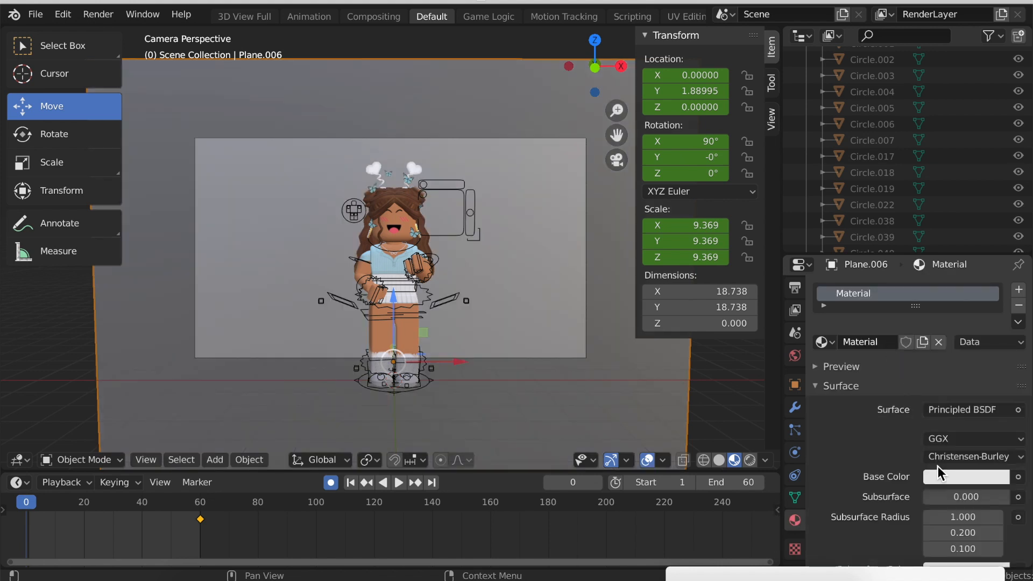
click(965, 476)
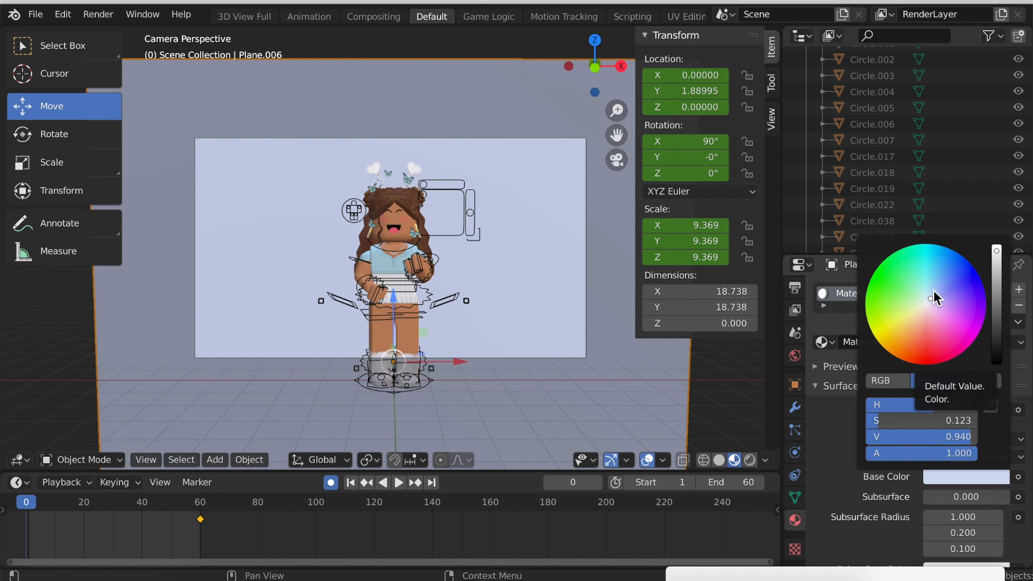
click(795, 356)
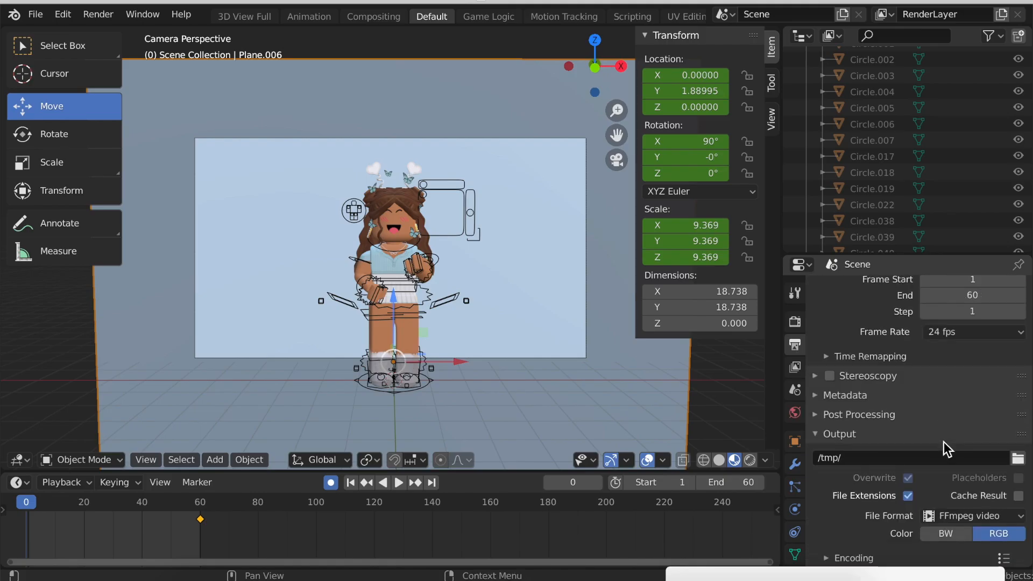
mouse_move(968, 516)
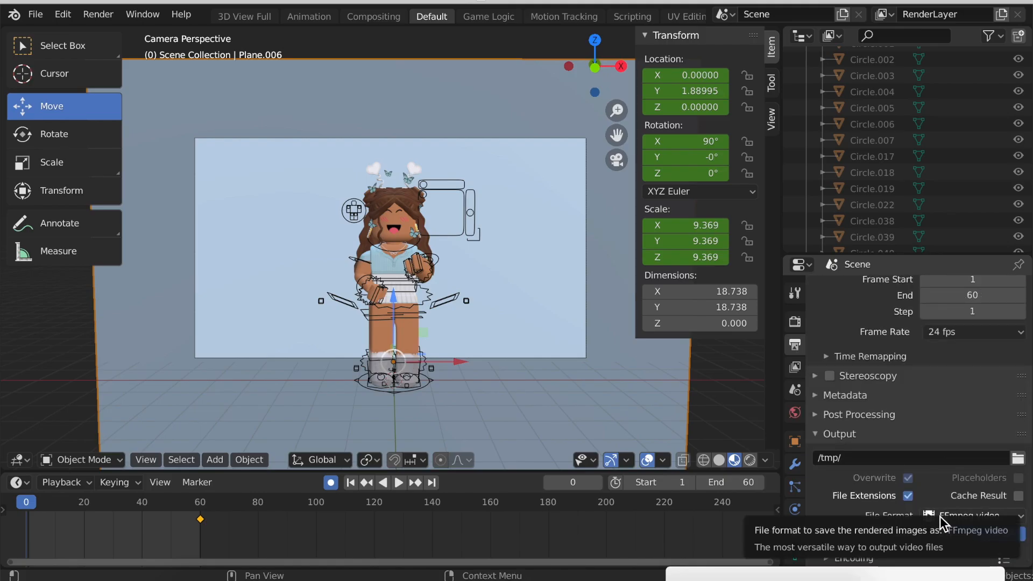
Change the render output File Format to AVI JPEG.
click(969, 516)
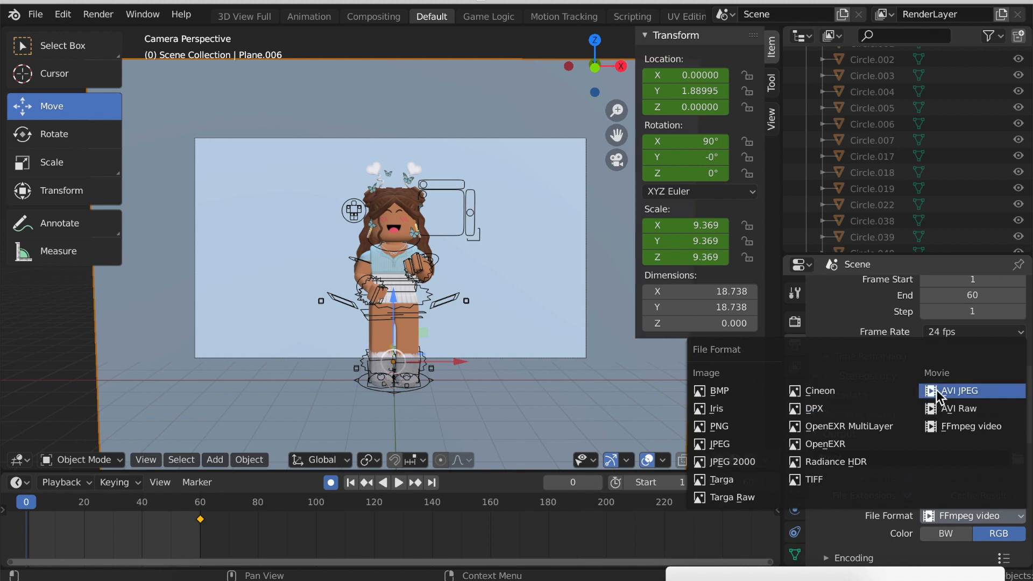
mouse_move(960, 390)
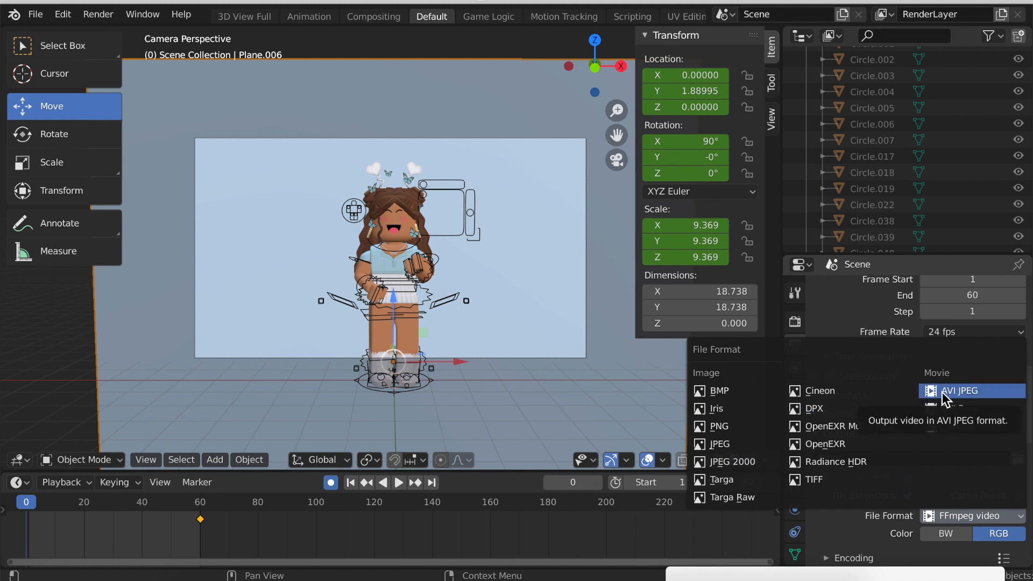
click(959, 390)
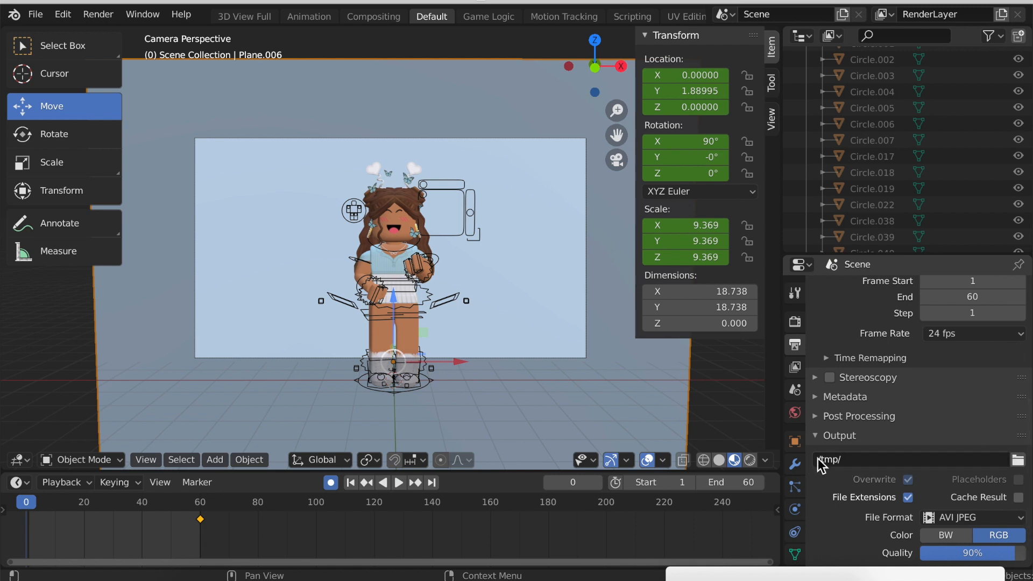
mouse_move(950, 469)
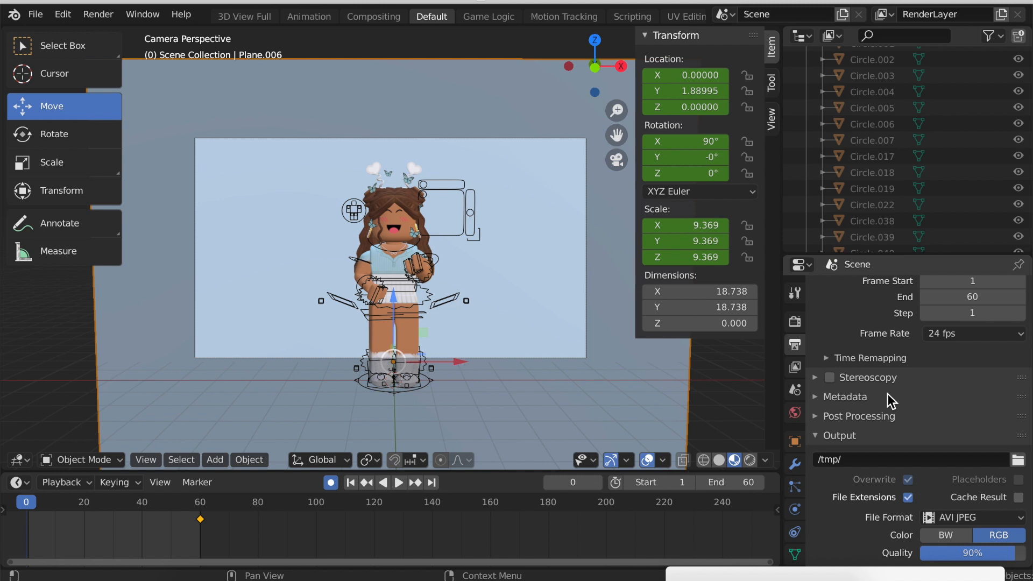
mouse_move(1016, 434)
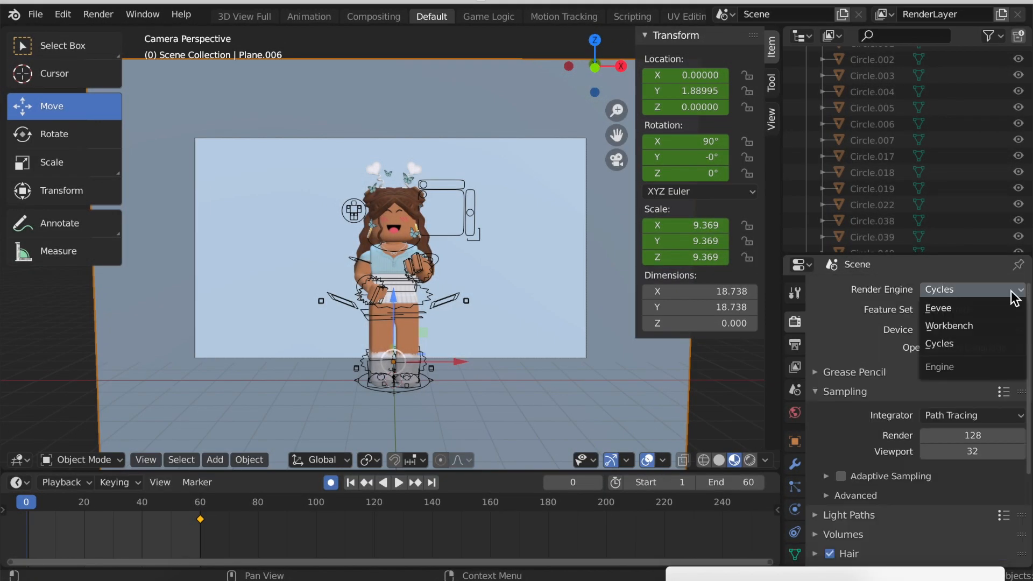
mouse_move(937, 307)
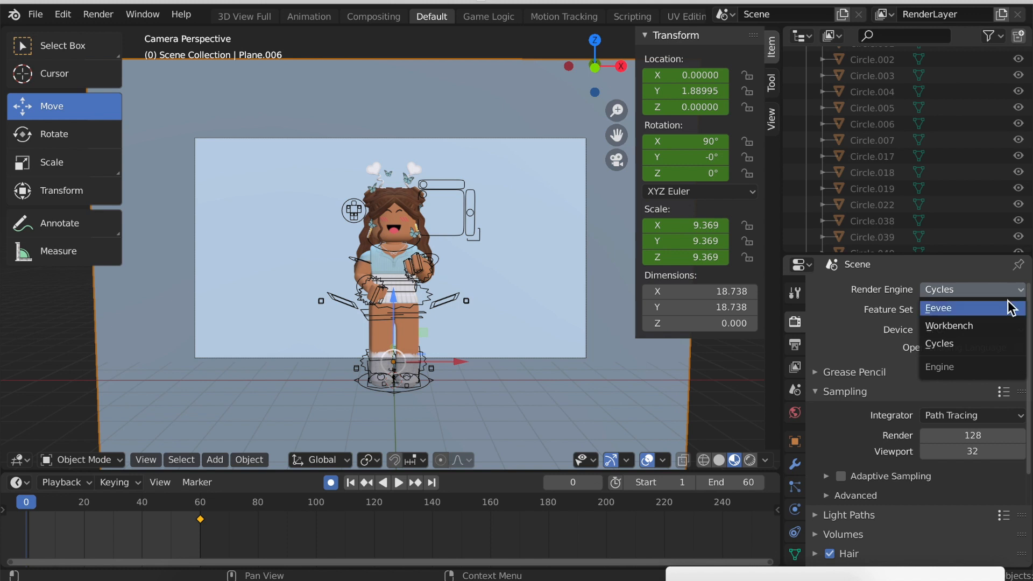
Set the Render Engine to Eevee.
click(936, 308)
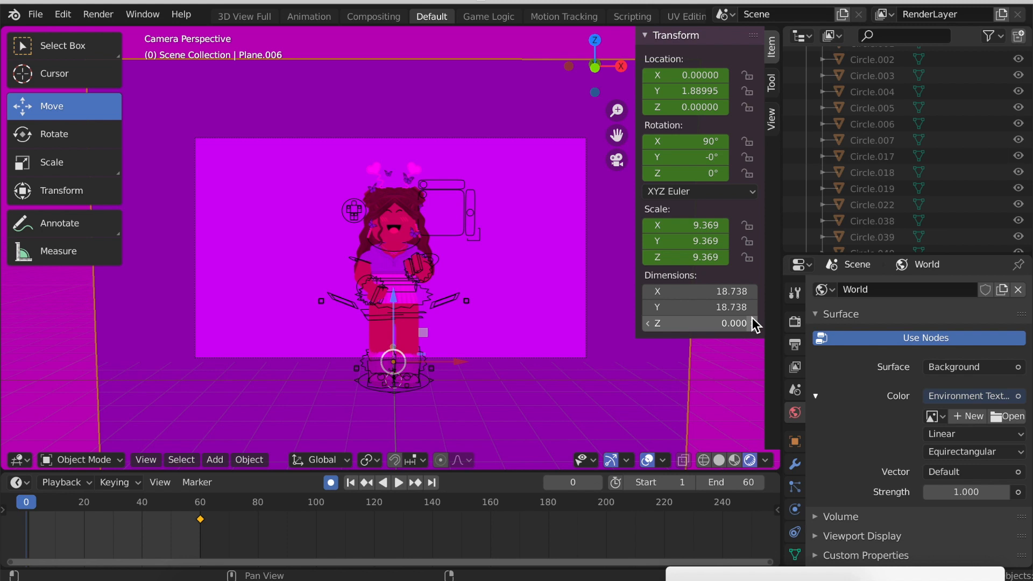
mouse_move(963, 451)
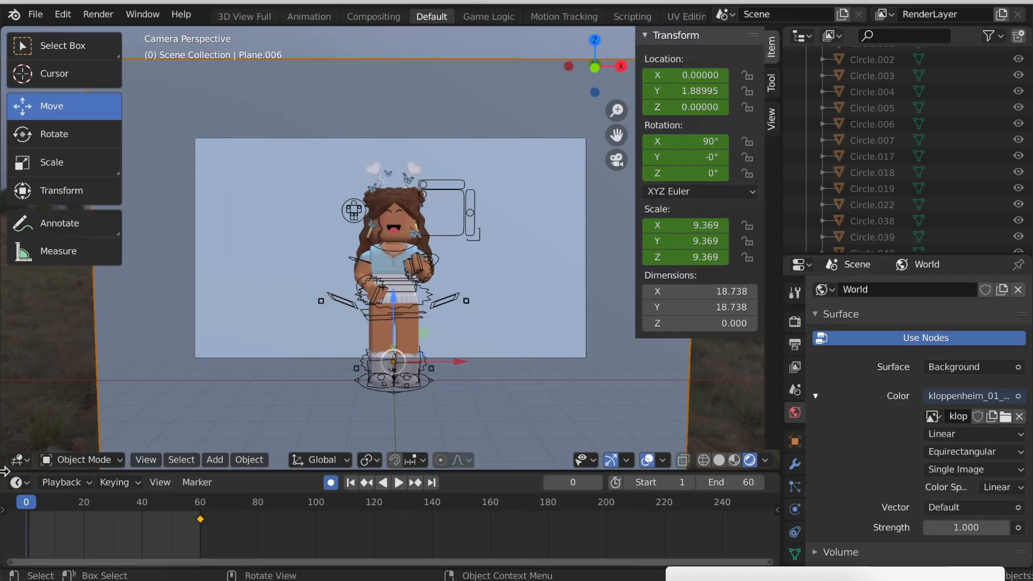
mouse_move(79, 384)
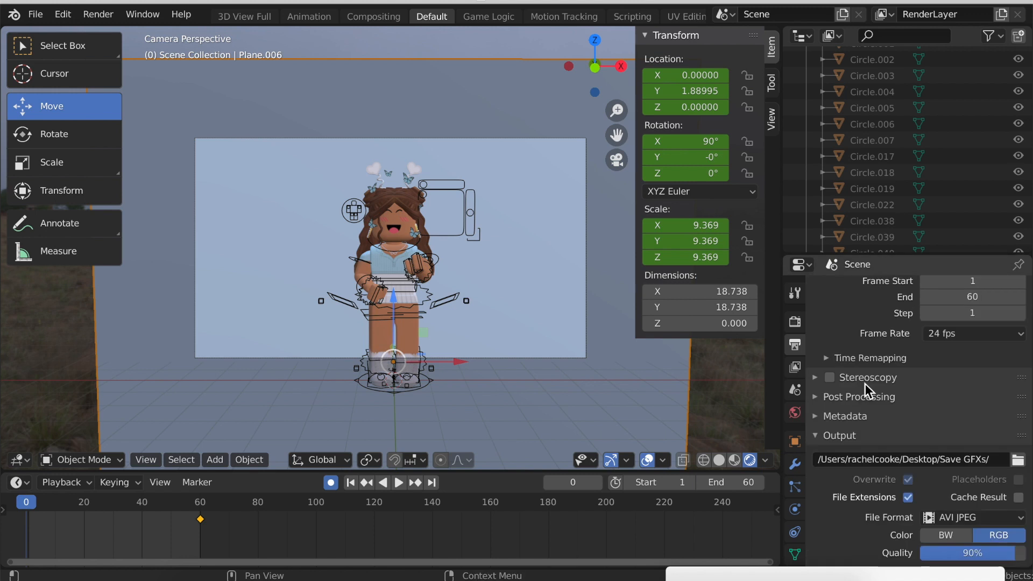
Render the 60-frame wave animation and open the resulting 0001-0060.avi from Save GFXs.
click(98, 14)
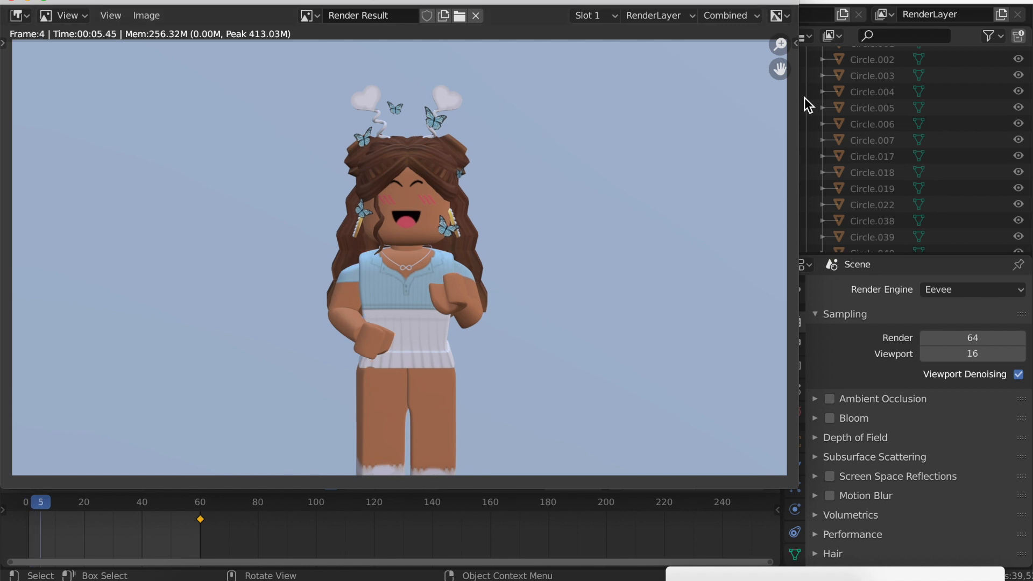
mouse_move(713, 34)
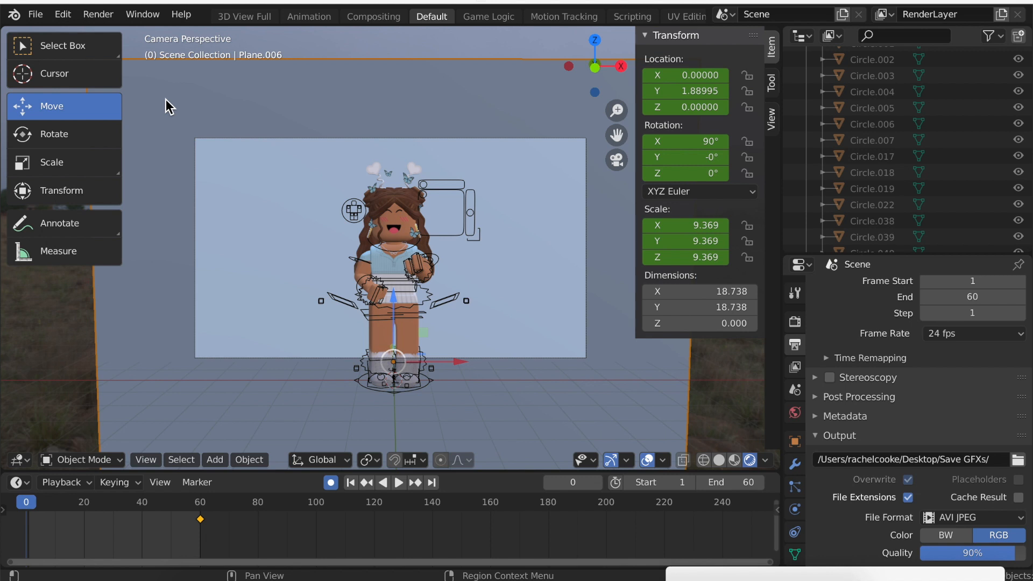
mouse_move(33, 111)
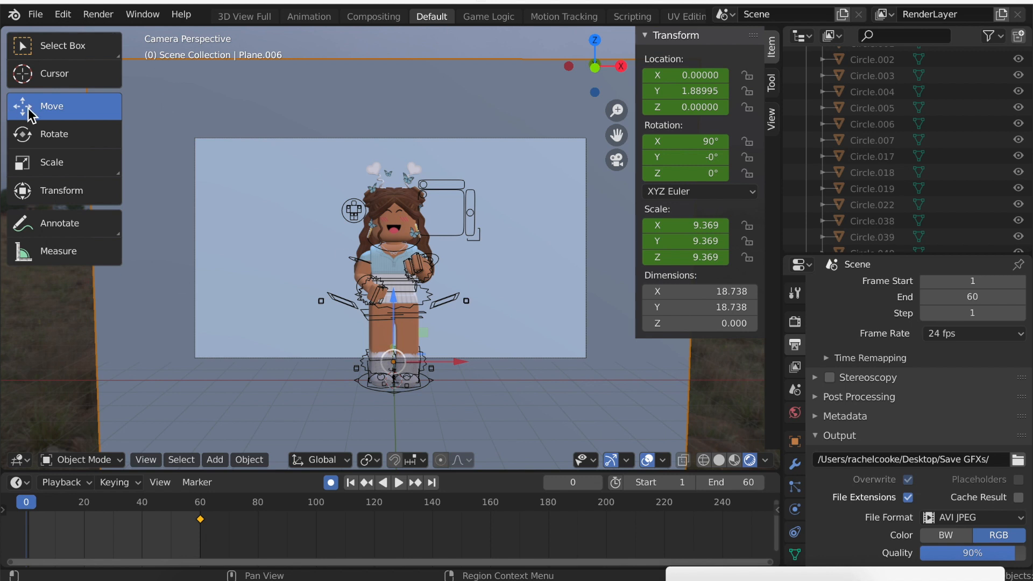
mouse_move(827, 322)
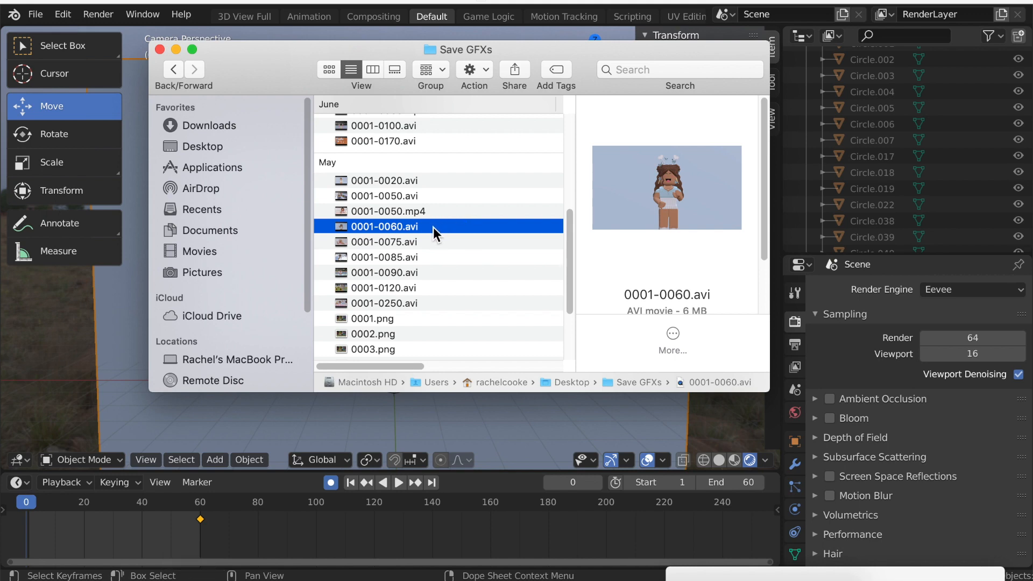
double_click(384, 226)
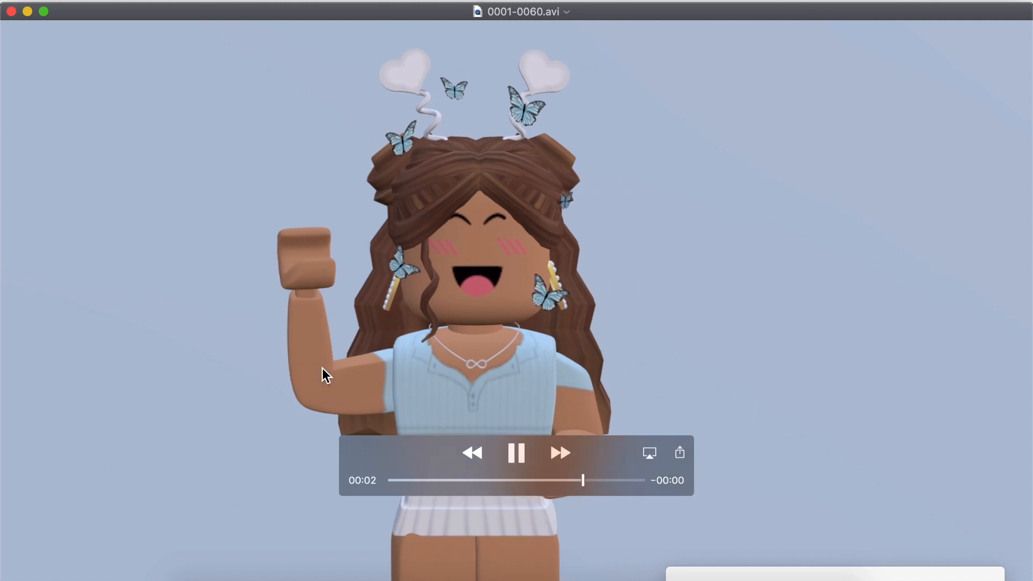
Play 0001-0060.avi through in QuickTime Player, then pause playback.
click(516, 452)
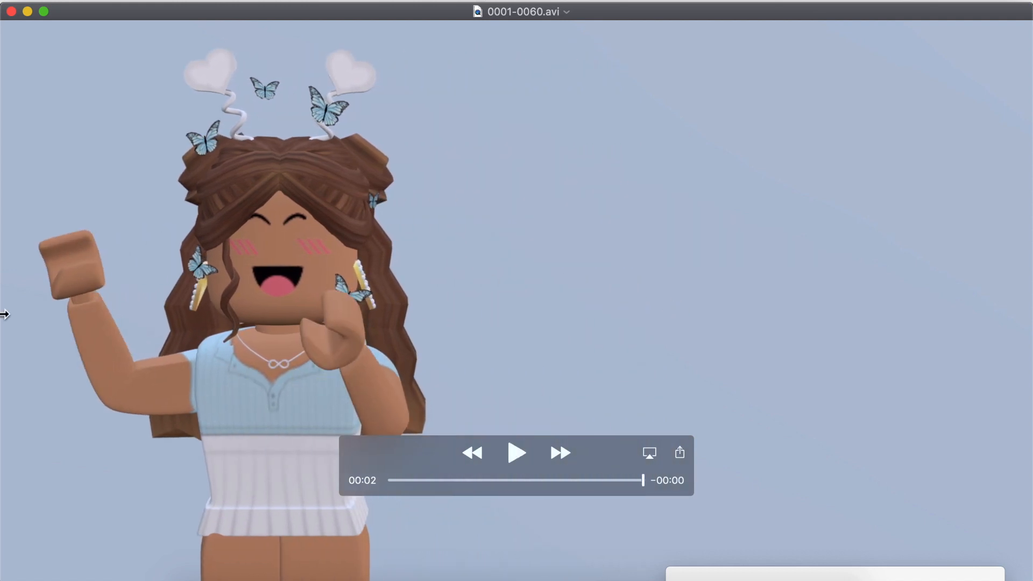